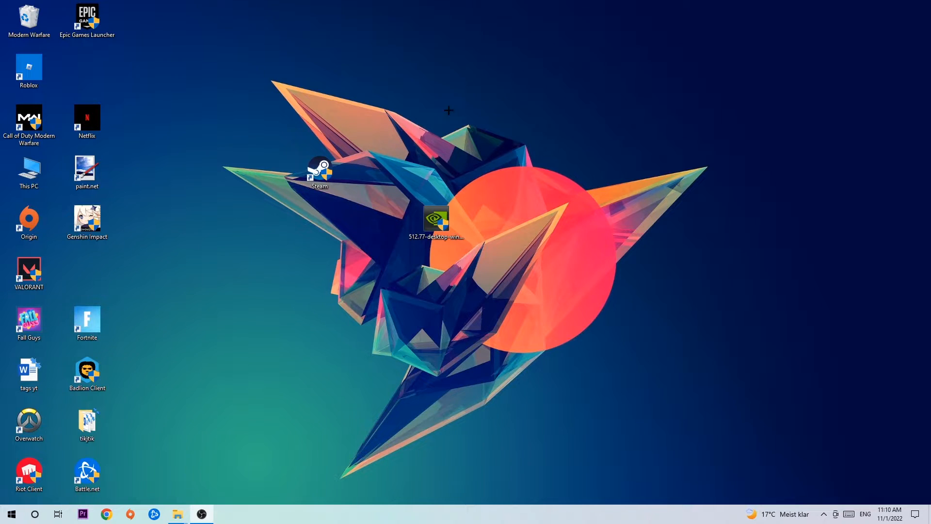
Bring up the taskbar's shortcut menu offering Task Manager and taskbar settings.
right_click(449, 513)
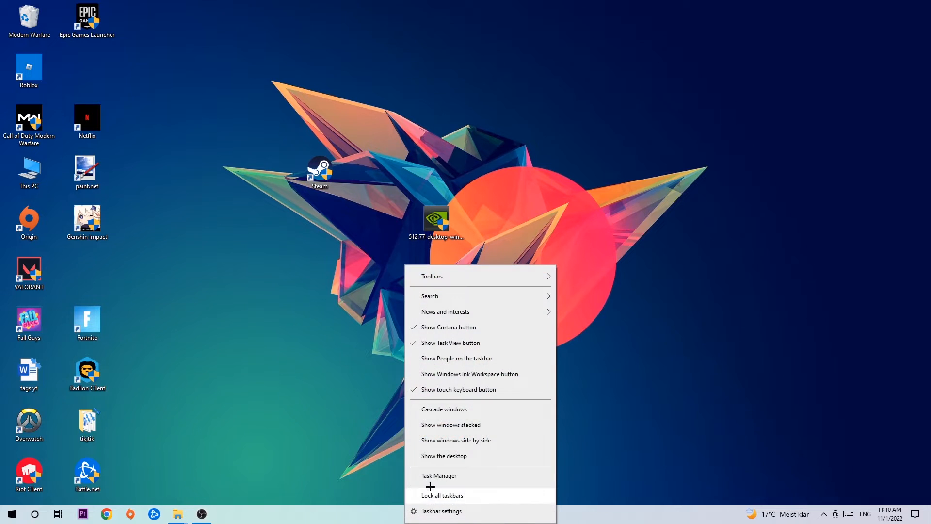
Sort Task Manager's processes by CPU then GPU usage and bring up actions for a heavy process.
click(438, 476)
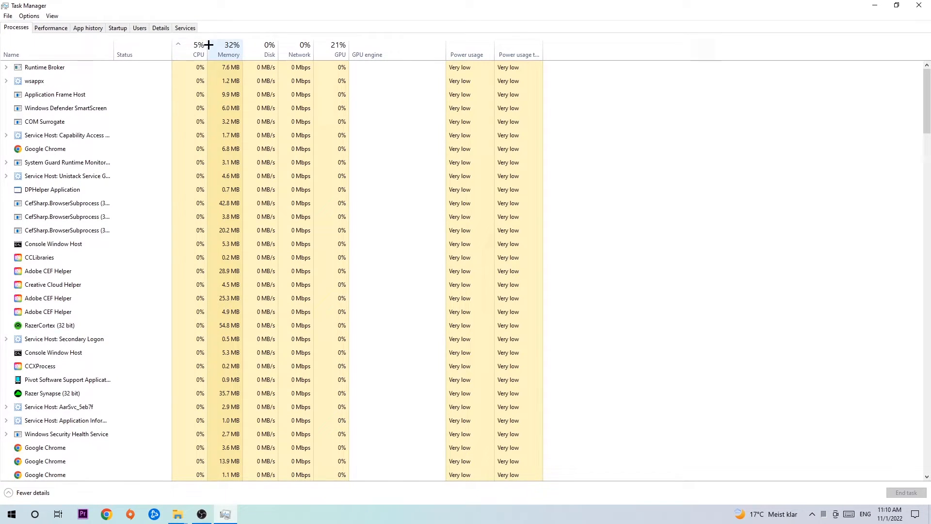
click(198, 49)
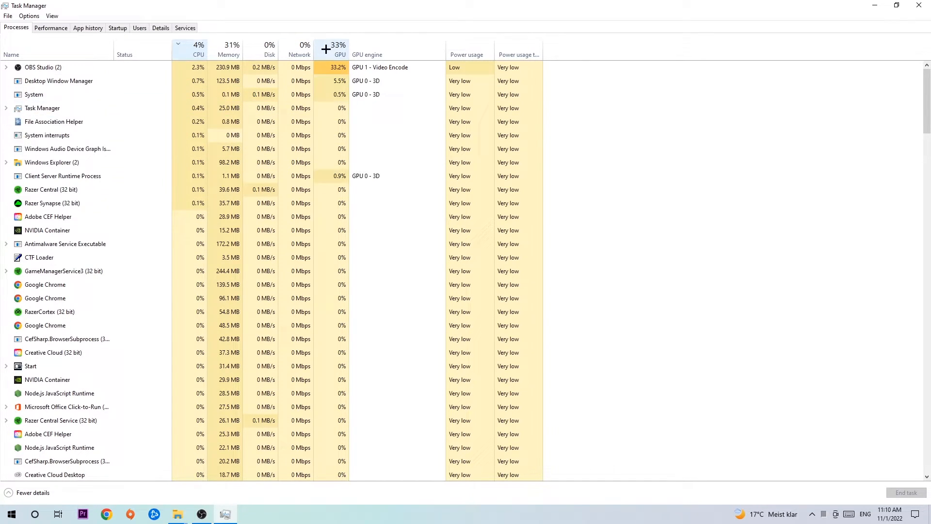
click(339, 48)
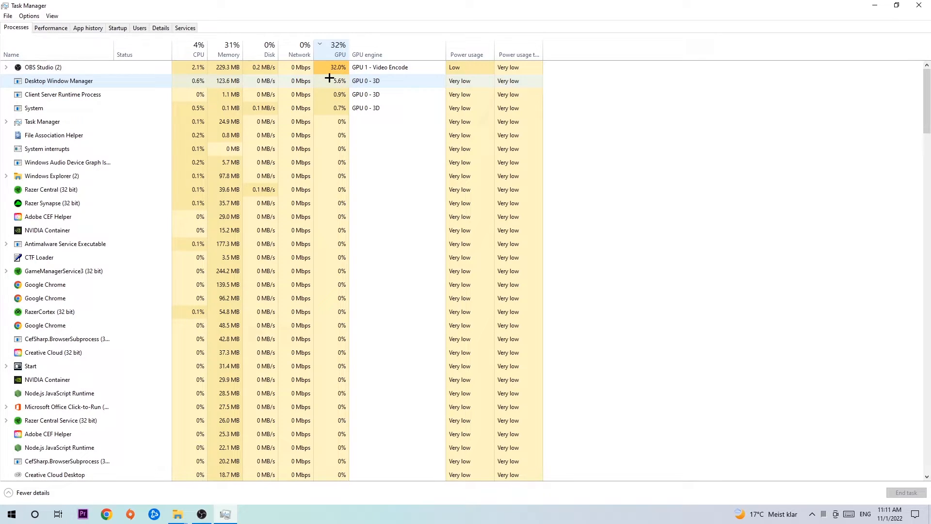
right_click(43, 67)
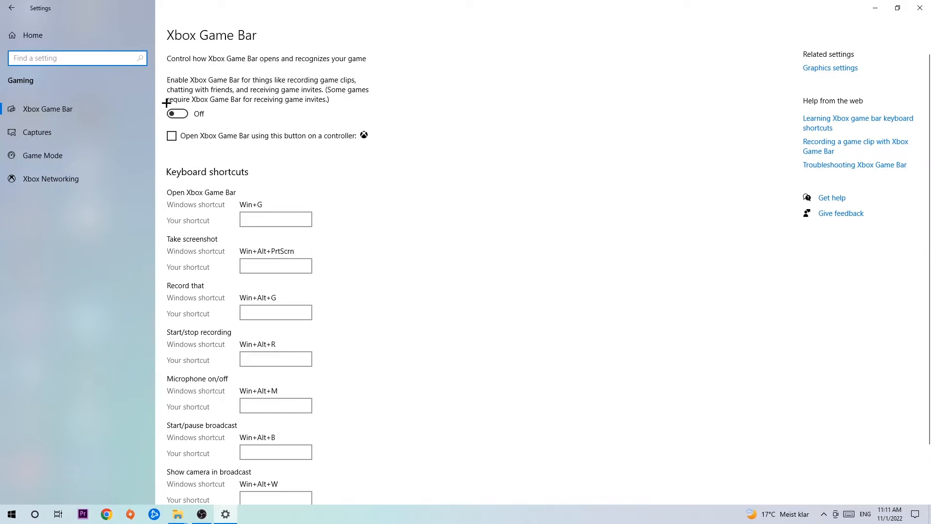
mouse_move(274, 121)
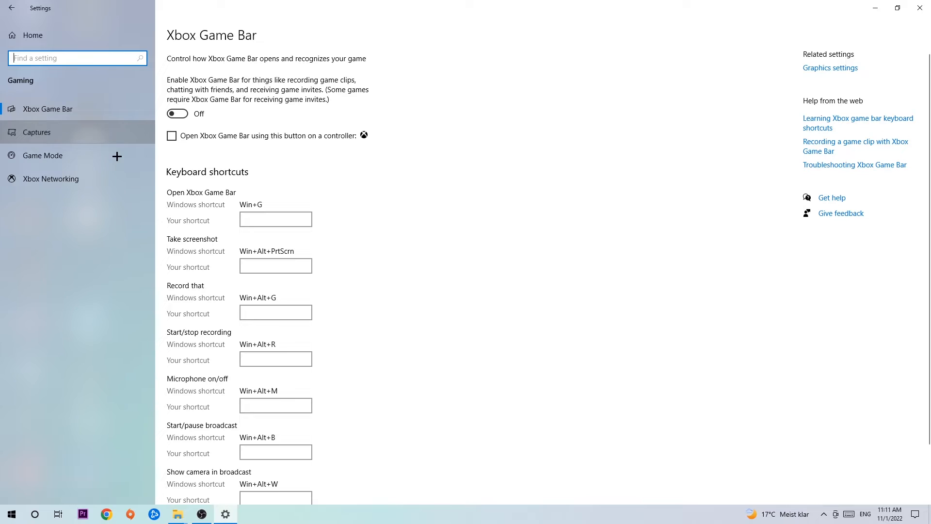
Check Captures for background recording off and Game Mode on, then head back toward Windows Update.
click(37, 132)
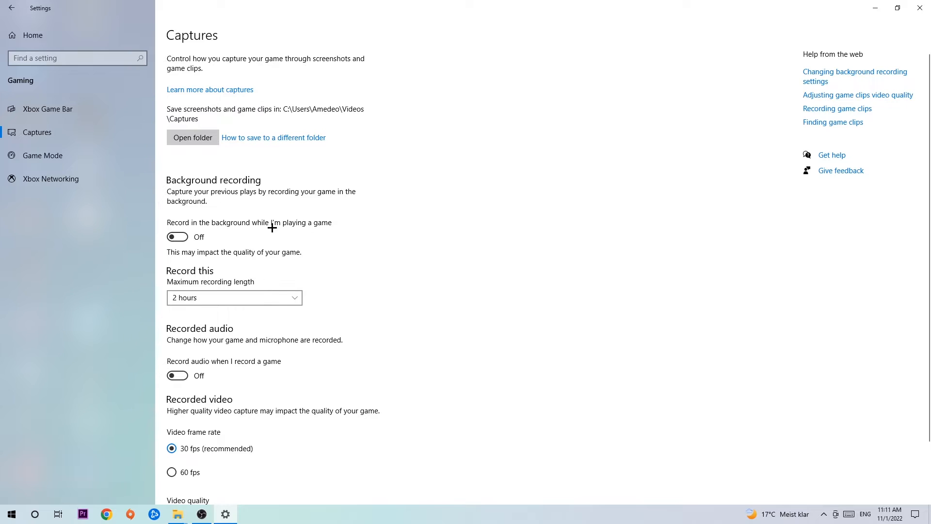
mouse_move(265, 198)
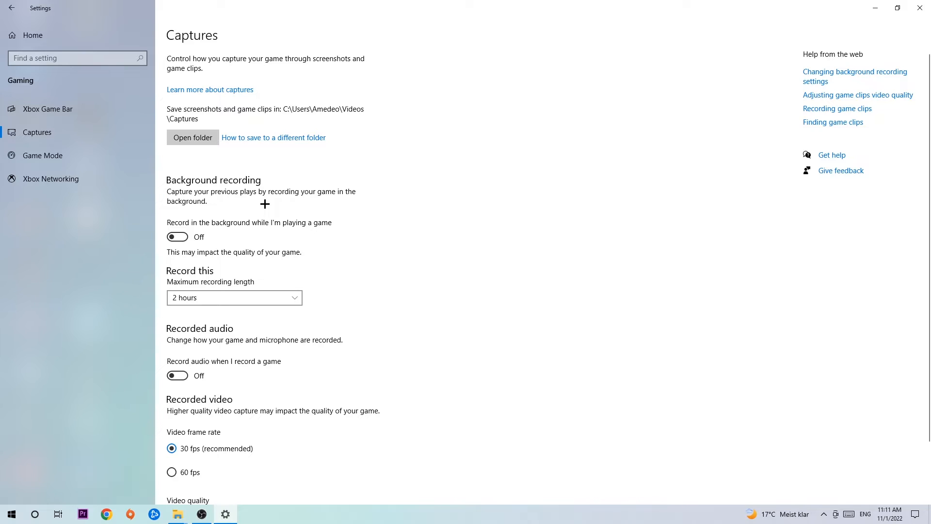
mouse_move(263, 203)
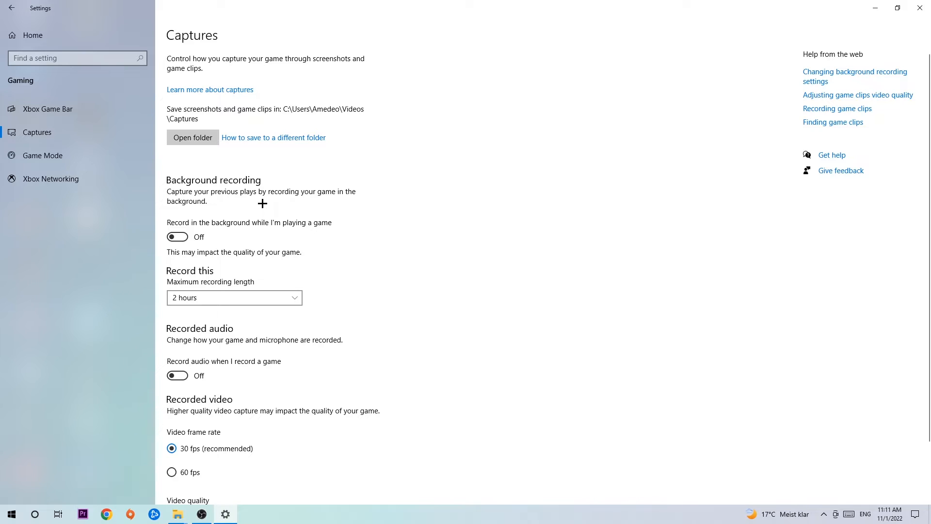
click(41, 155)
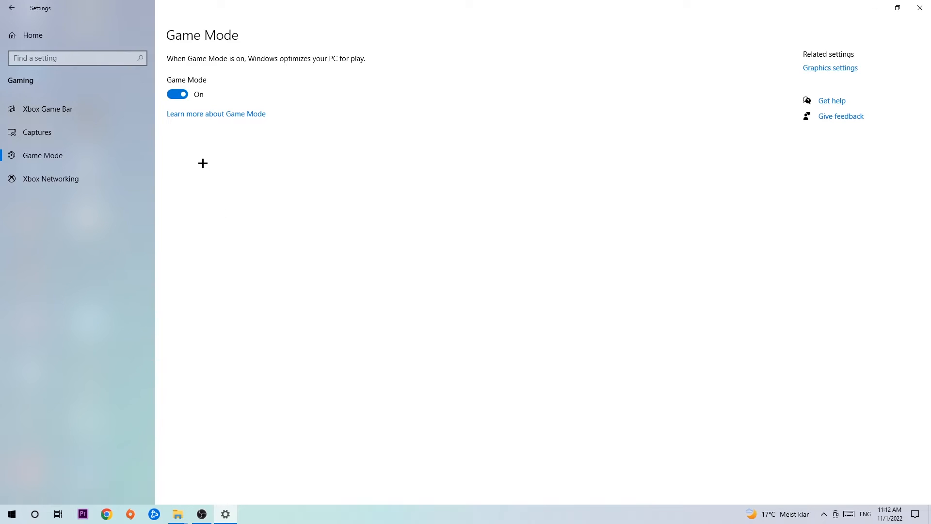
click(12, 8)
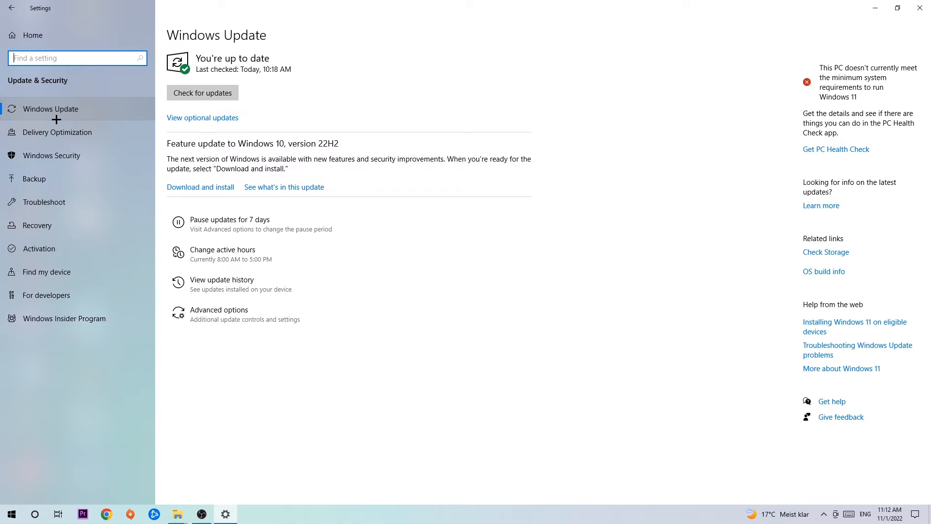
mouse_move(114, 101)
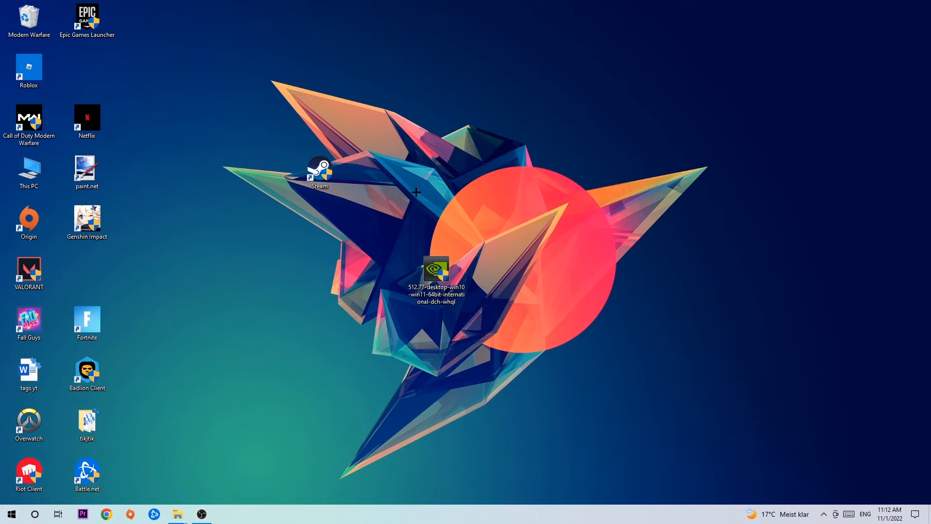
mouse_move(426, 190)
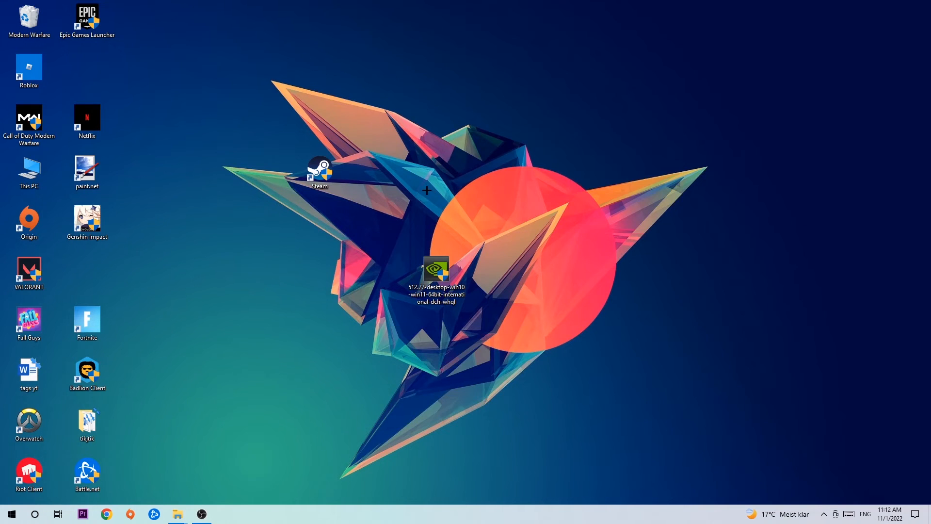
mouse_move(367, 173)
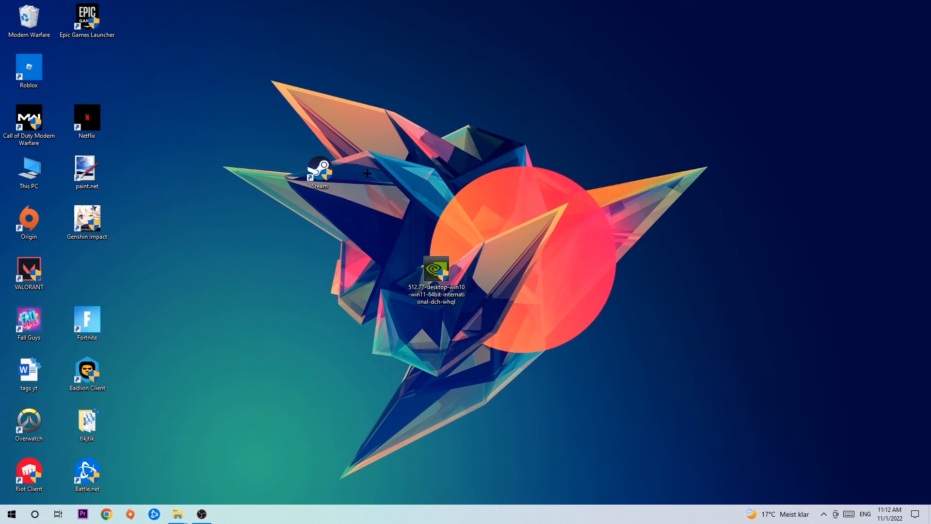